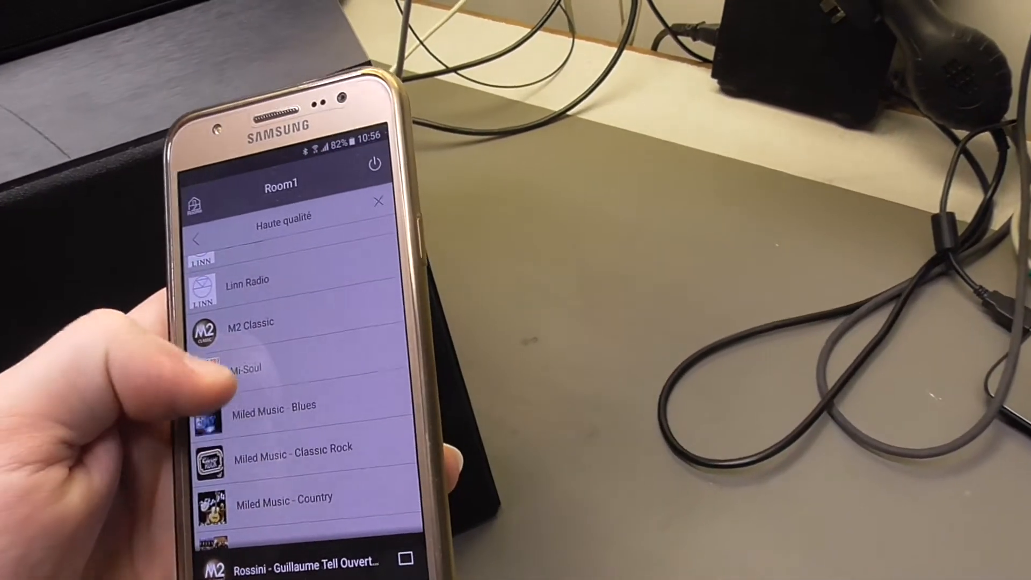
{"action": "scroll", "scroll_direction": "down", "scroll_amount": 3}
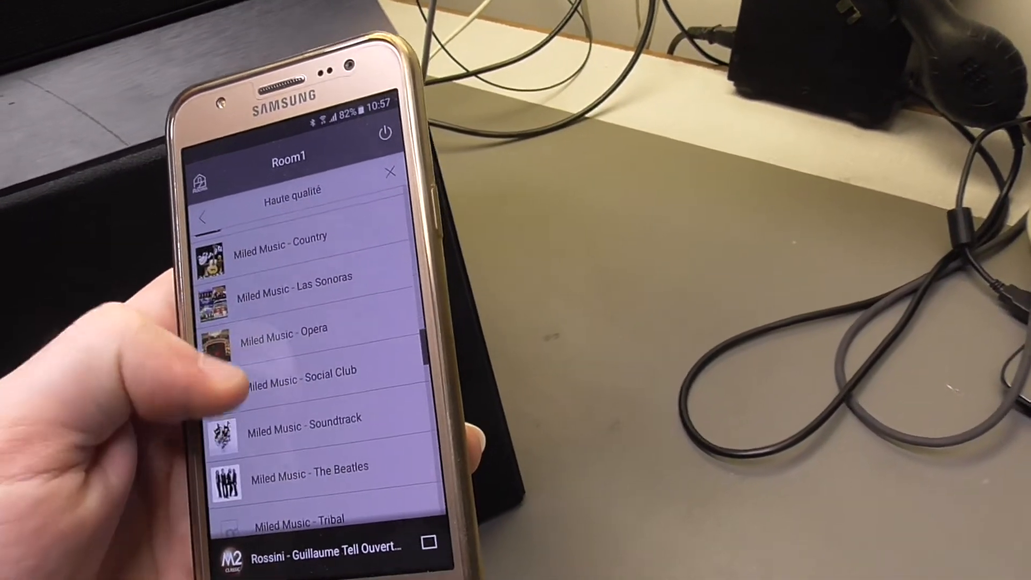